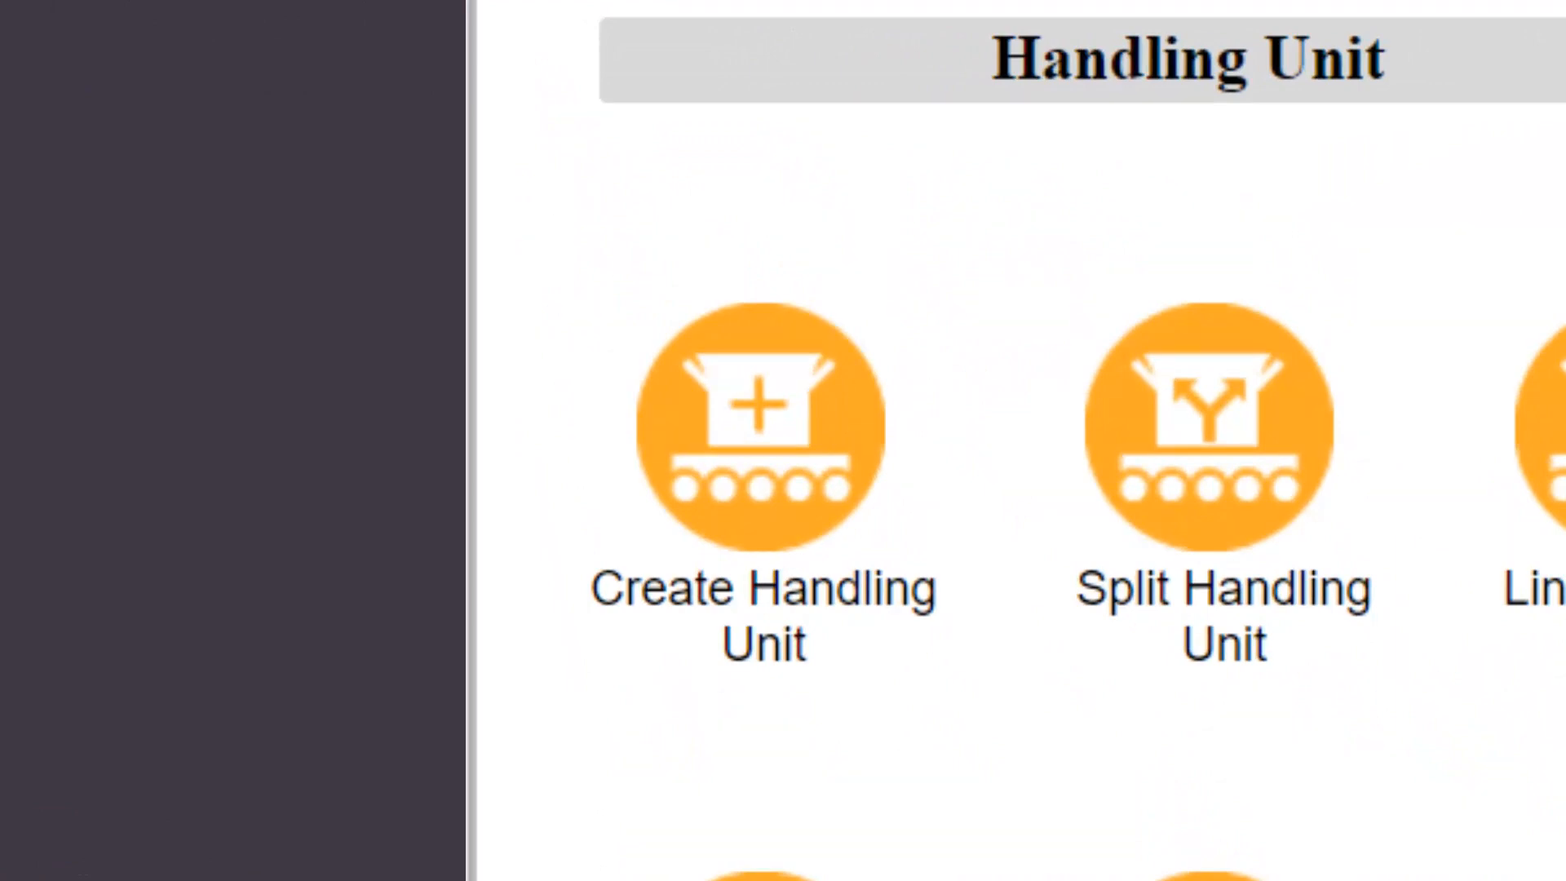
{"action": "scroll", "scroll_direction": "left", "scroll_amount": 3}
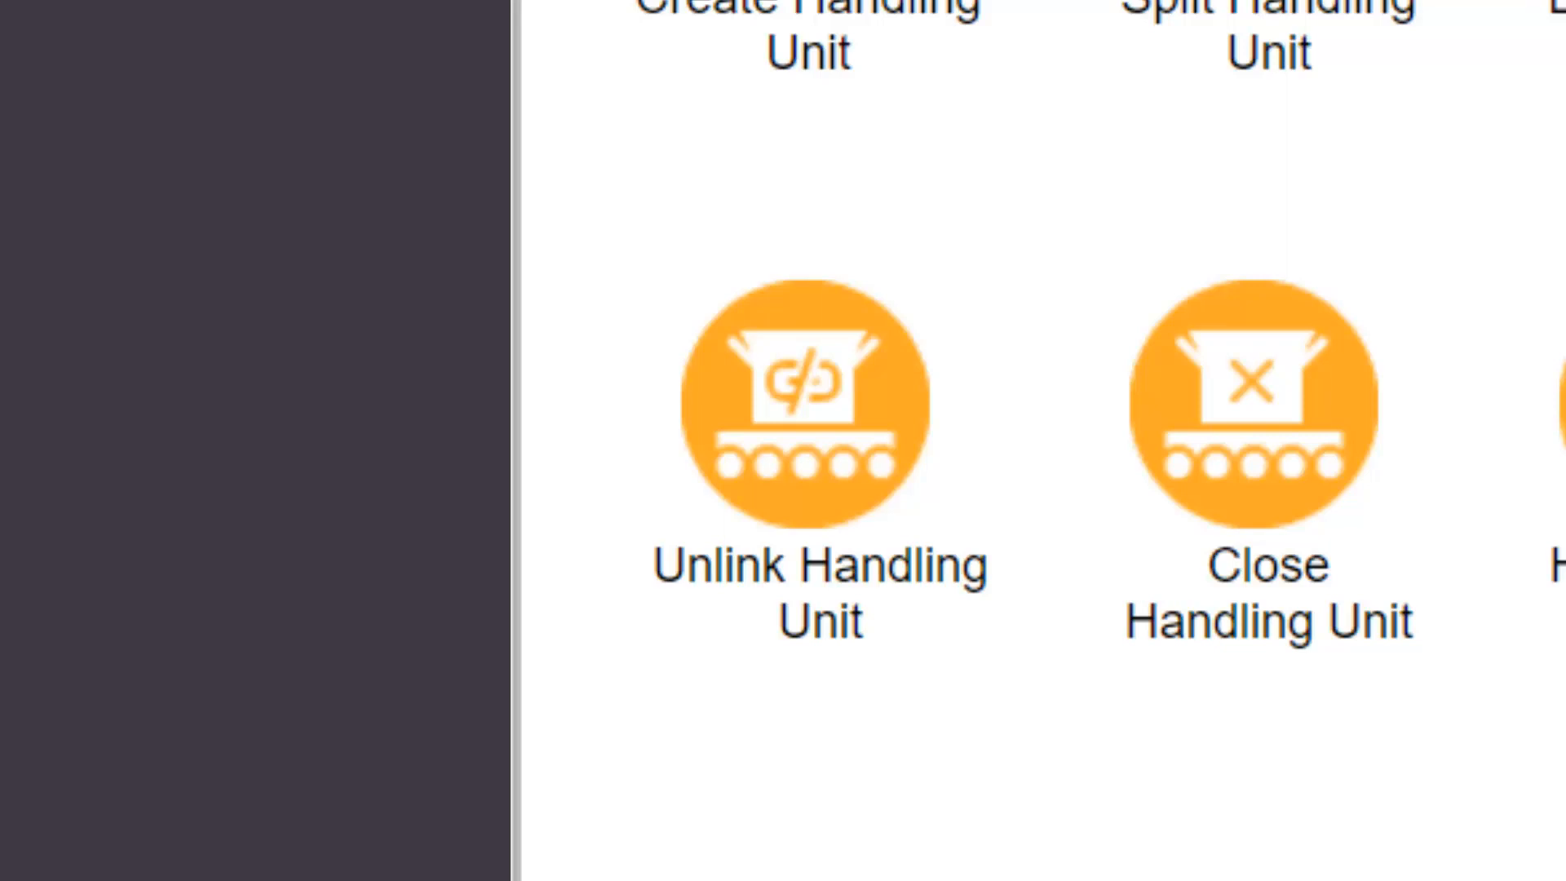
{"action": "scroll", "scroll_direction": "right", "scroll_amount": 3}
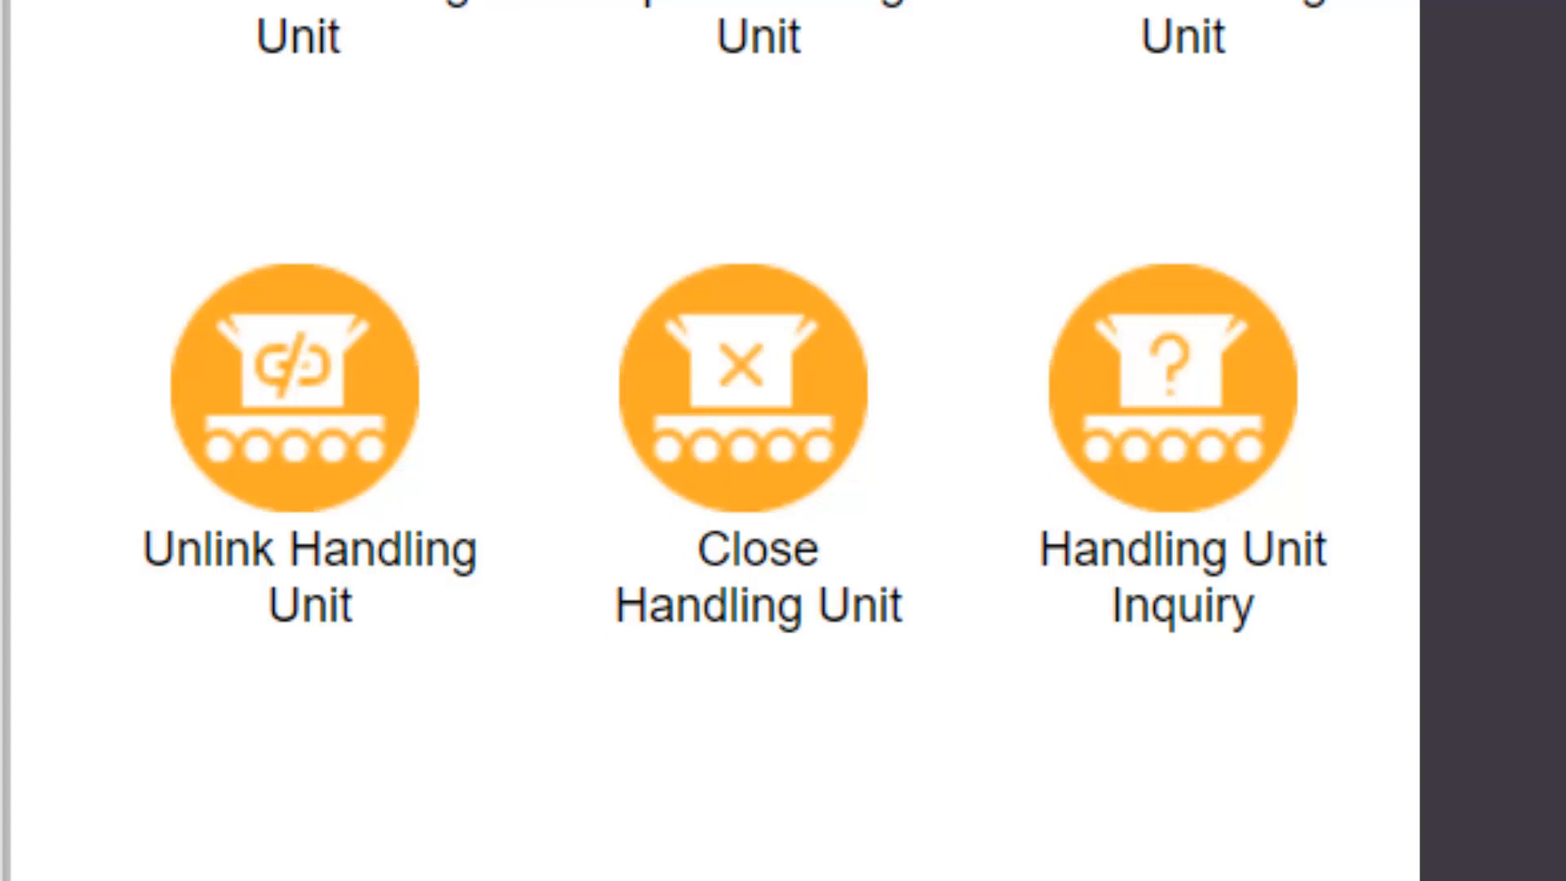
{"action": "scroll", "scroll_direction": "right", "scroll_amount": 3}
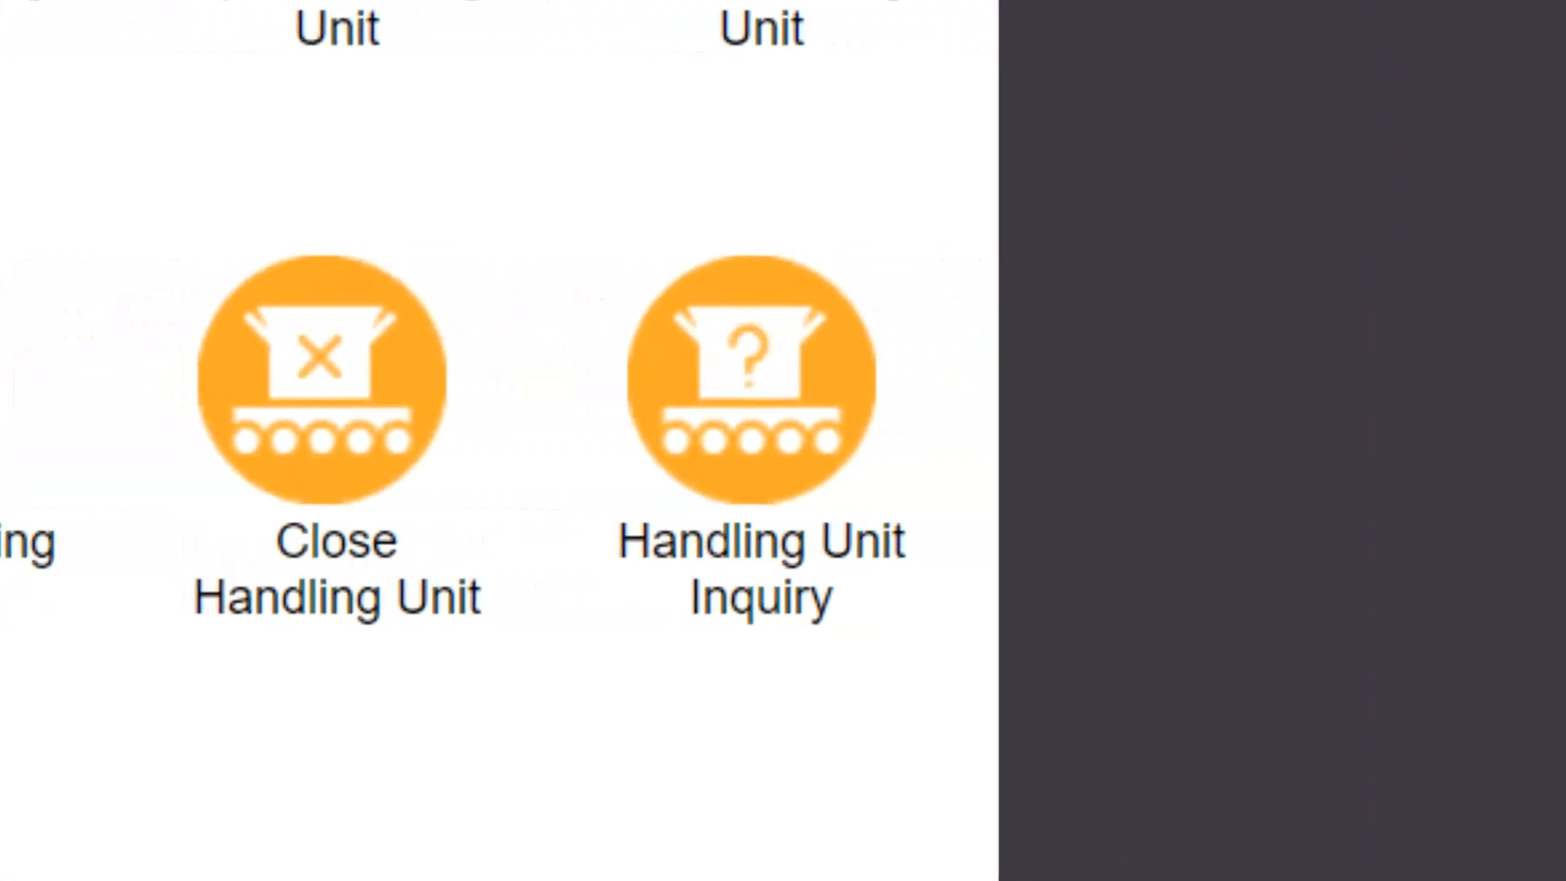